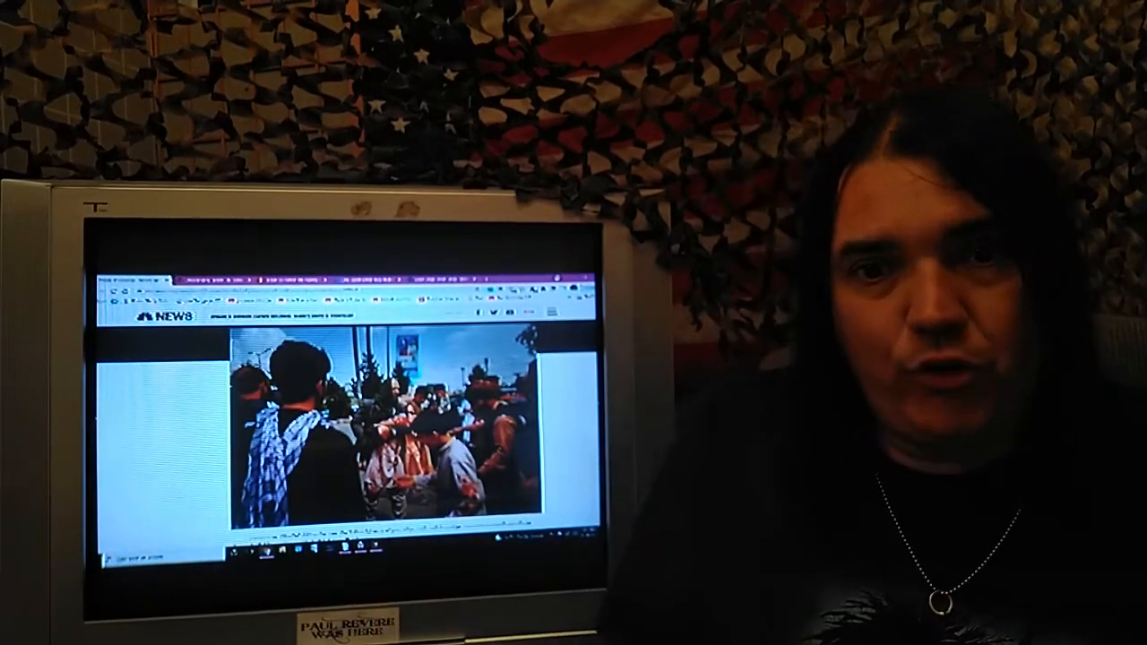
{"action": "scroll", "scroll_direction": "down", "scroll_amount": 3}
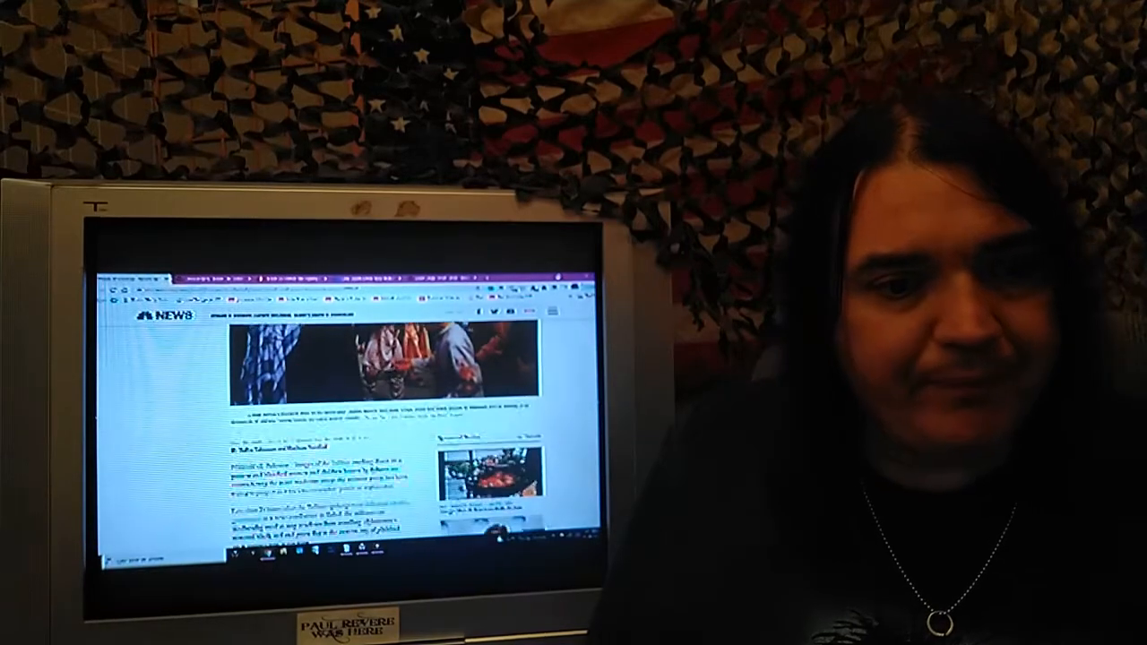